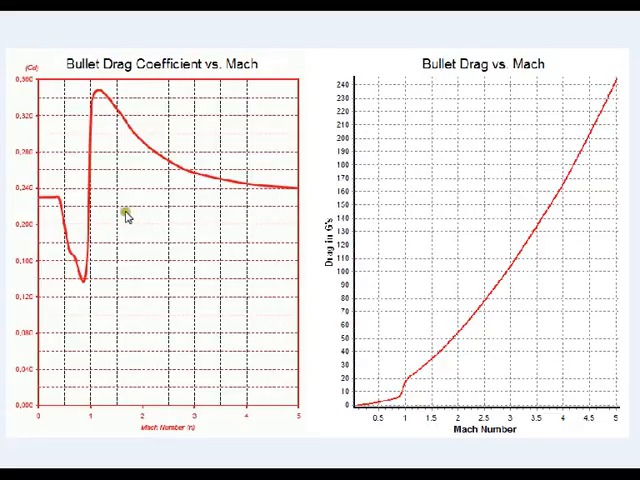
pyautogui.moveTo(272, 210)
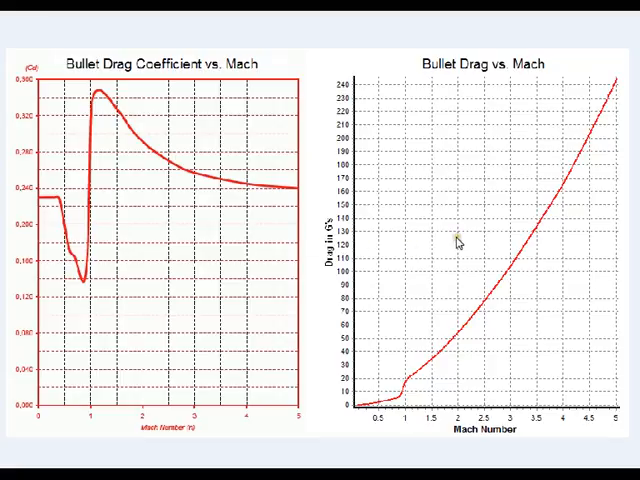
pyautogui.moveTo(508, 238)
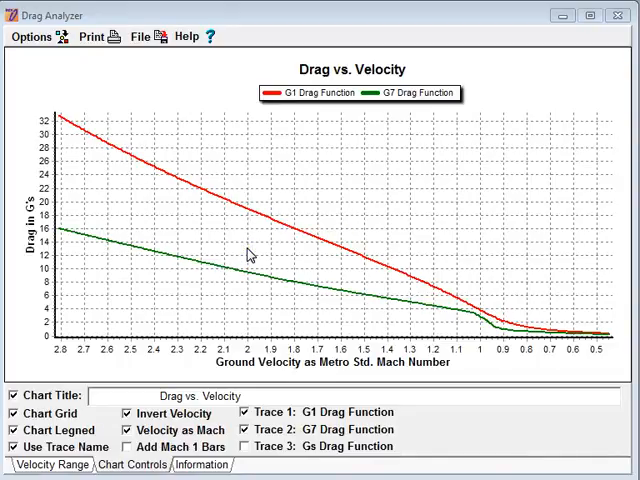
pyautogui.moveTo(252, 250)
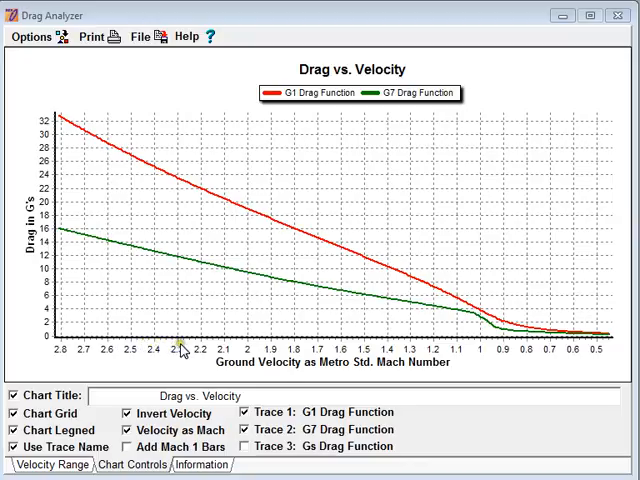
pyautogui.moveTo(190, 348)
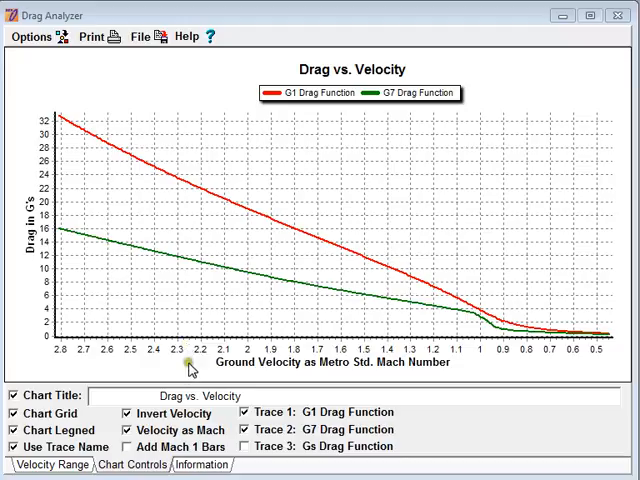
# Bring up the main ballistics trace windows to review the G1, G7 and Gs traces.
pyautogui.click(130, 430)
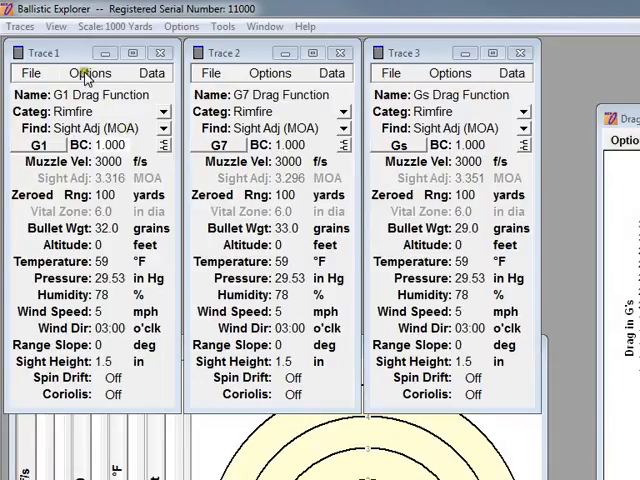
pyautogui.moveTo(100, 128)
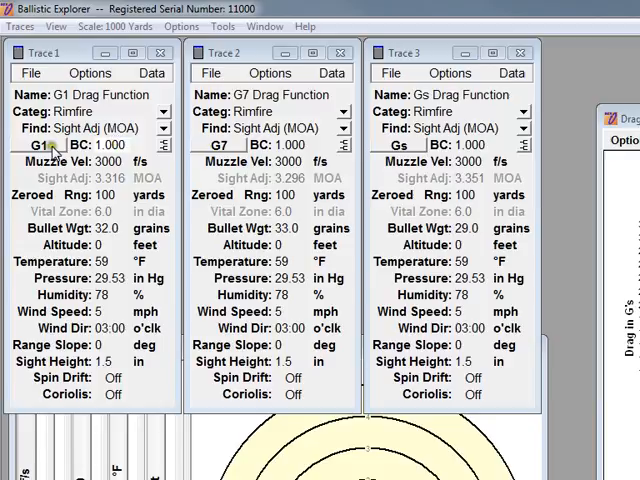
pyautogui.moveTo(144, 212)
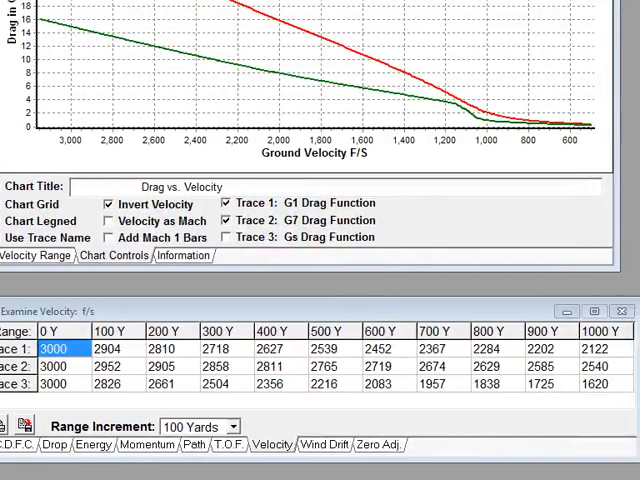
pyautogui.moveTo(248, 318)
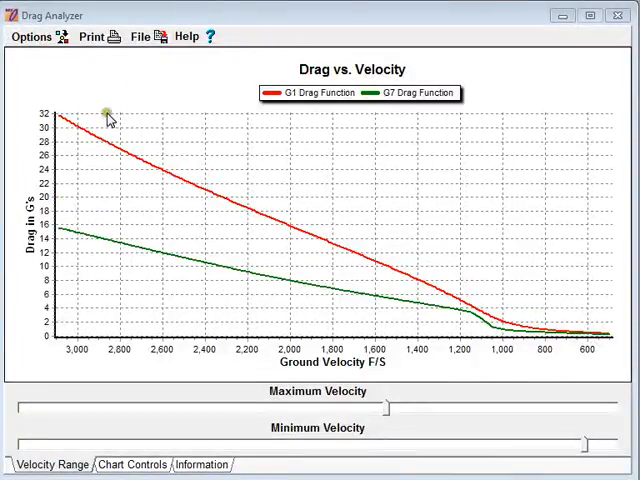
pyautogui.moveTo(104, 120)
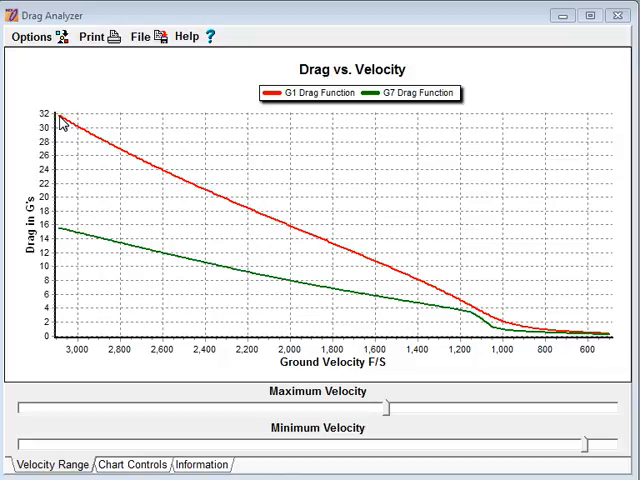
pyautogui.moveTo(64, 232)
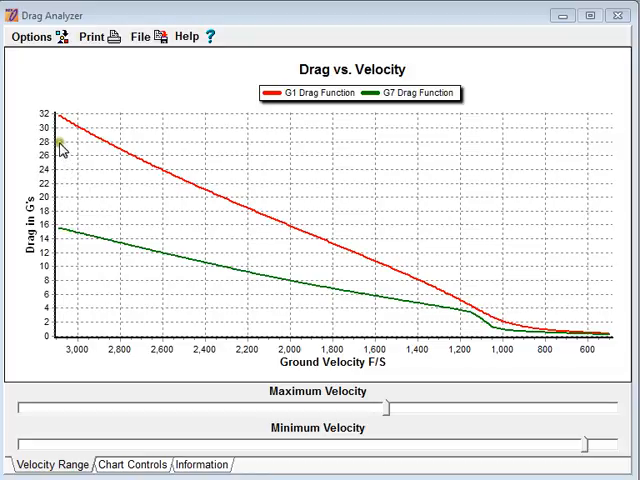
pyautogui.moveTo(62, 148)
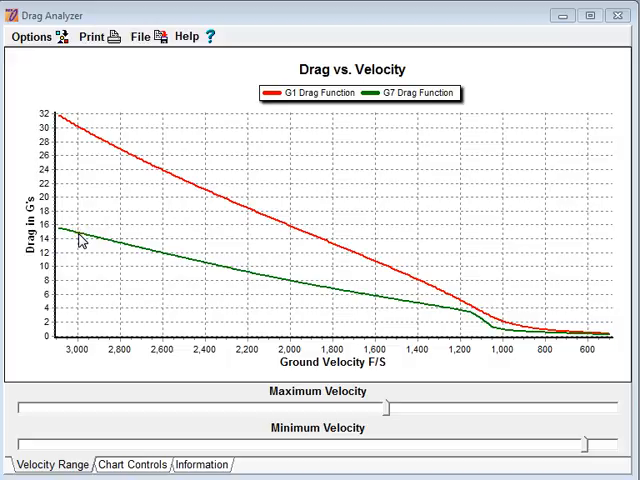
pyautogui.moveTo(96, 304)
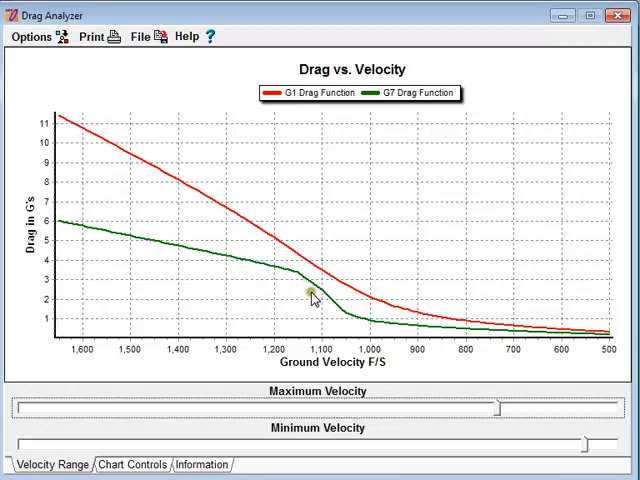
pyautogui.moveTo(304, 256)
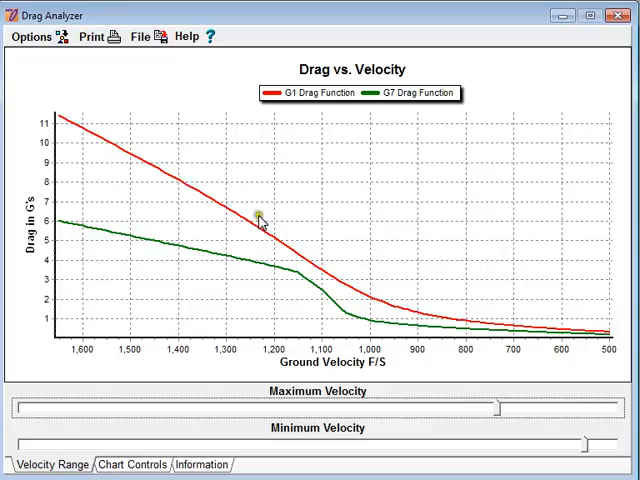
pyautogui.moveTo(498, 336)
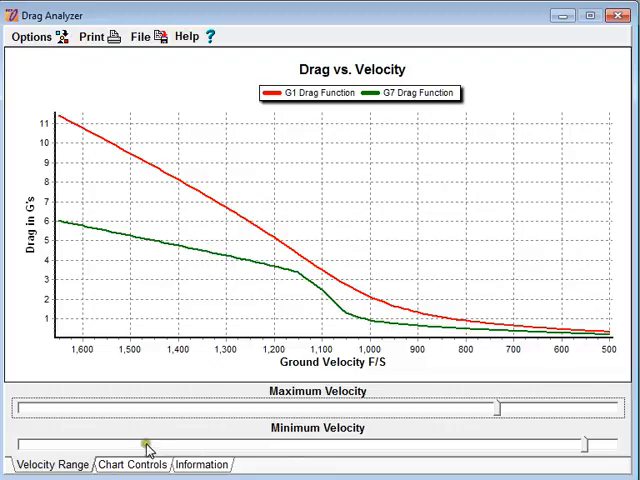
# Turn on Add Mach 1 Bars in Chart Controls and return to Velocity Range.
pyautogui.click(128, 464)
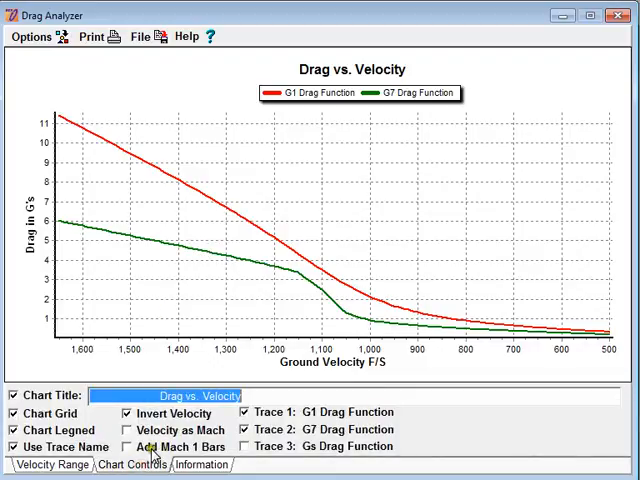
pyautogui.click(130, 446)
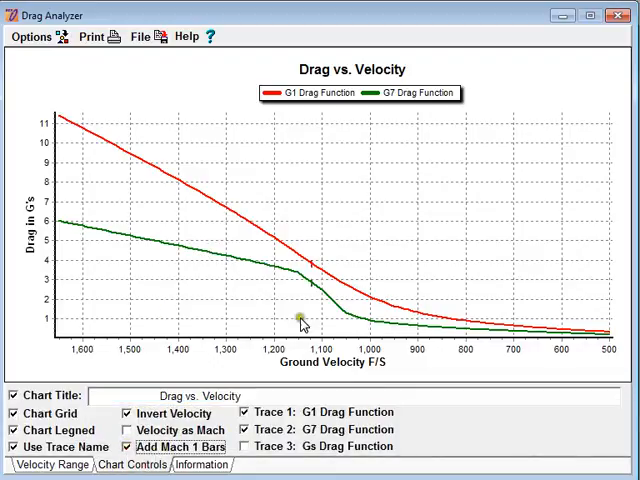
pyautogui.moveTo(316, 262)
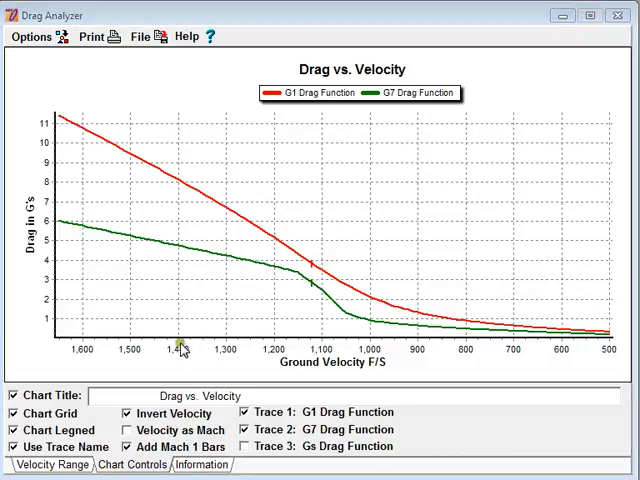
pyautogui.click(48, 464)
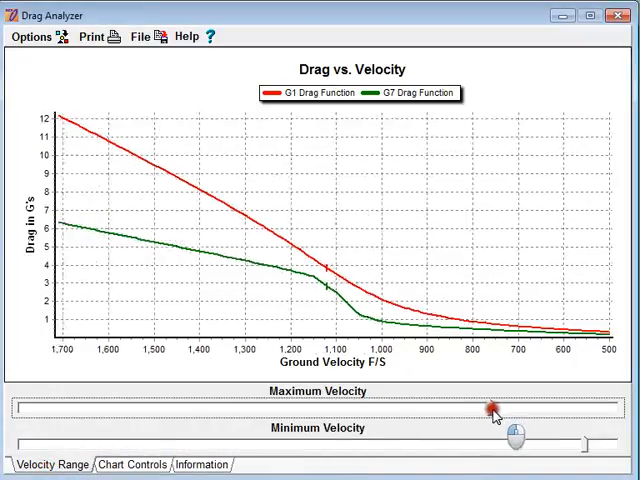
# Raise the chart's Maximum Velocity to about 3,000 F/S.
pyautogui.moveTo(496, 412); pyautogui.dragTo(446, 412)
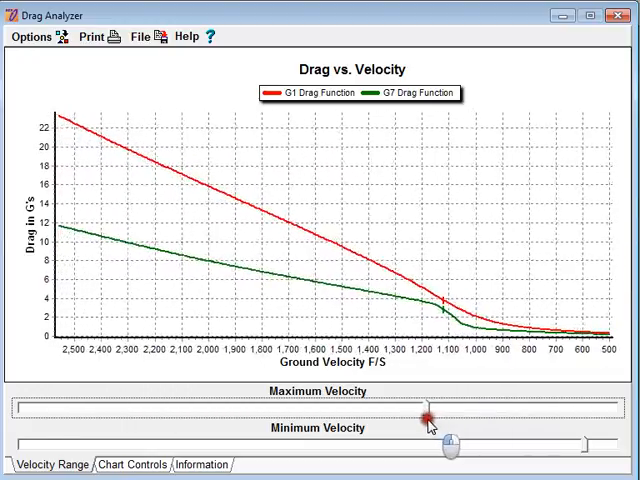
pyautogui.moveTo(428, 418); pyautogui.dragTo(404, 418)
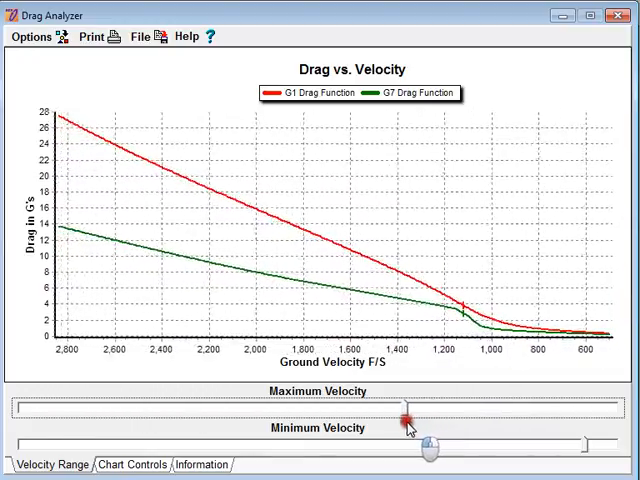
pyautogui.moveTo(410, 416); pyautogui.dragTo(396, 416)
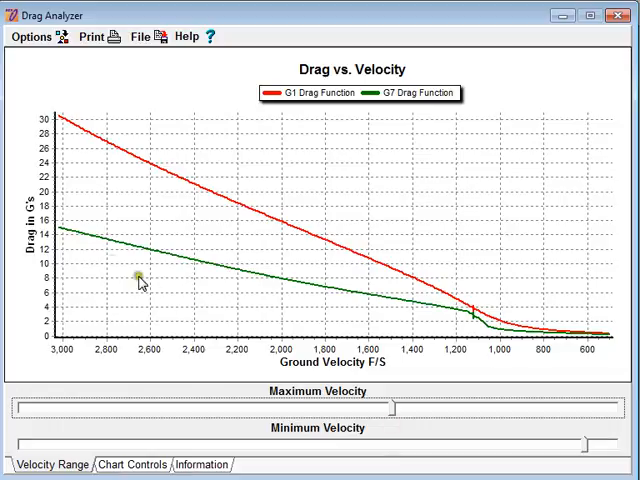
pyautogui.moveTo(62, 236)
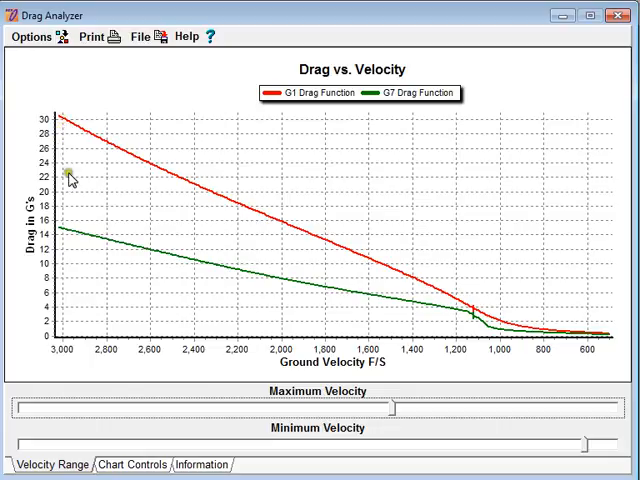
pyautogui.moveTo(70, 238)
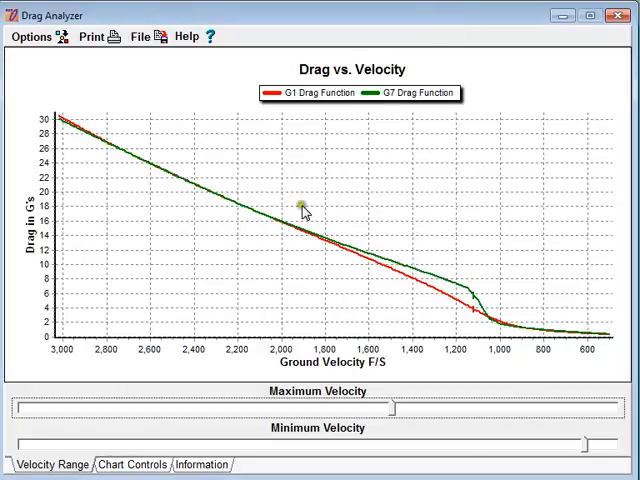
pyautogui.moveTo(136, 200)
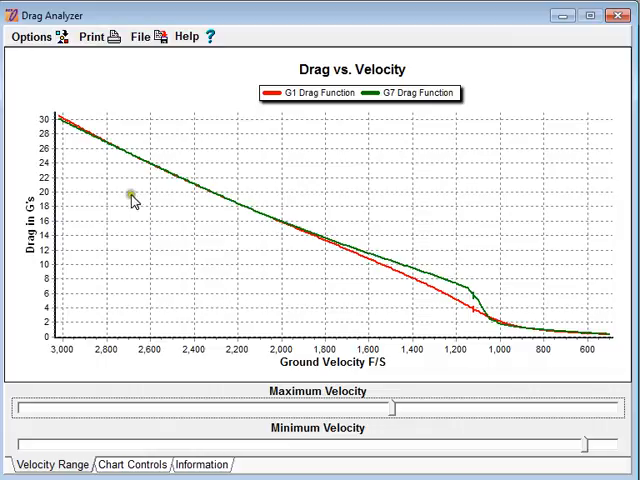
pyautogui.moveTo(110, 144)
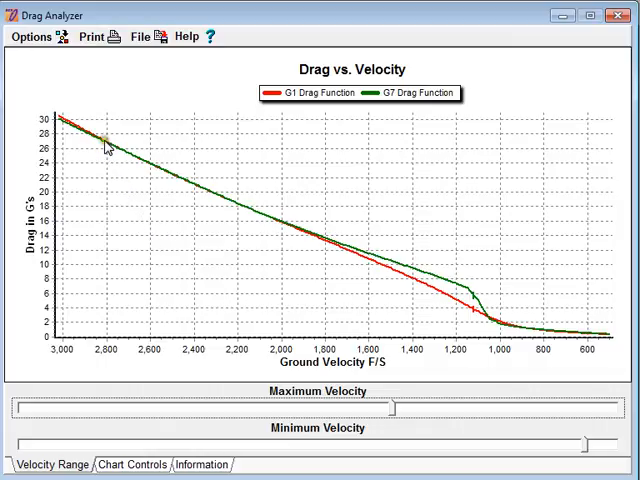
pyautogui.moveTo(304, 236)
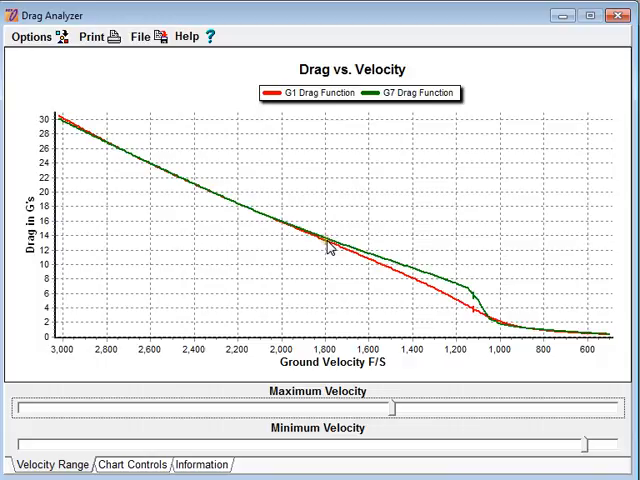
pyautogui.moveTo(110, 152)
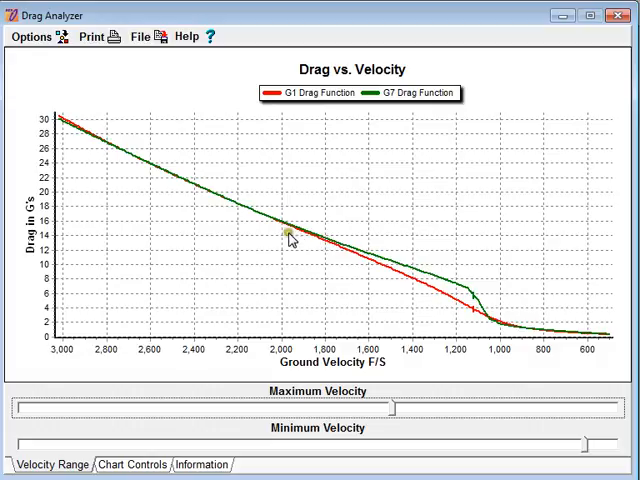
pyautogui.moveTo(276, 240)
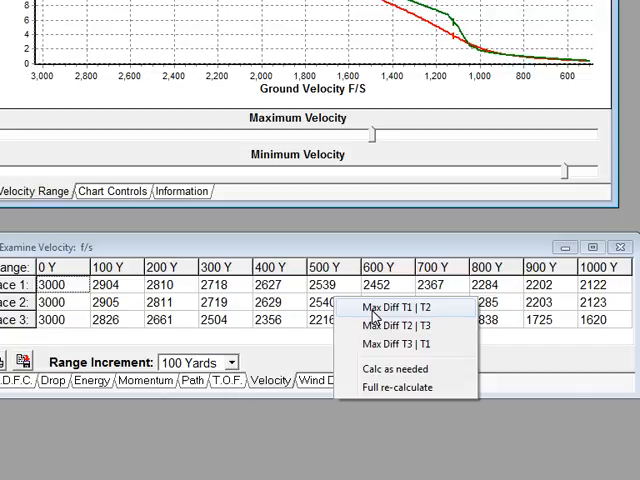
# Run Max Diff T1 | T2 on velocity, noting 1.7 ft/s at 307 yards, and acknowledge it.
pyautogui.click(388, 308)
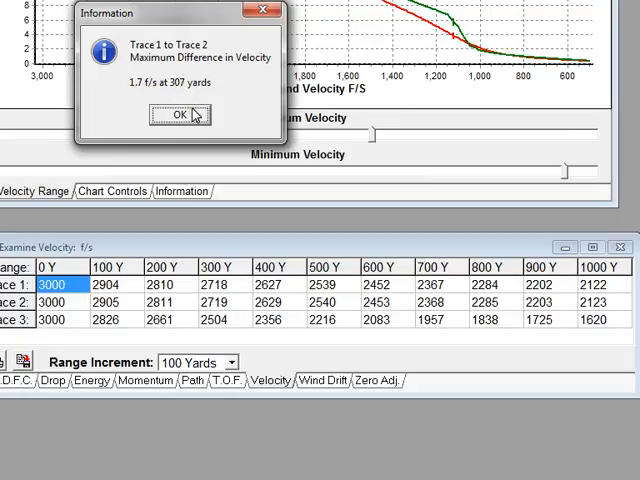
pyautogui.click(168, 116)
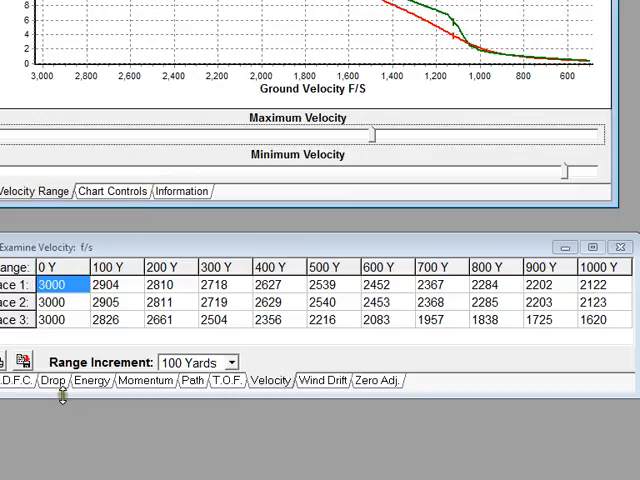
# Show the Drop table and acknowledge the 0.221-inch Trace 1–2 difference at 1000 yards.
pyautogui.click(44, 380)
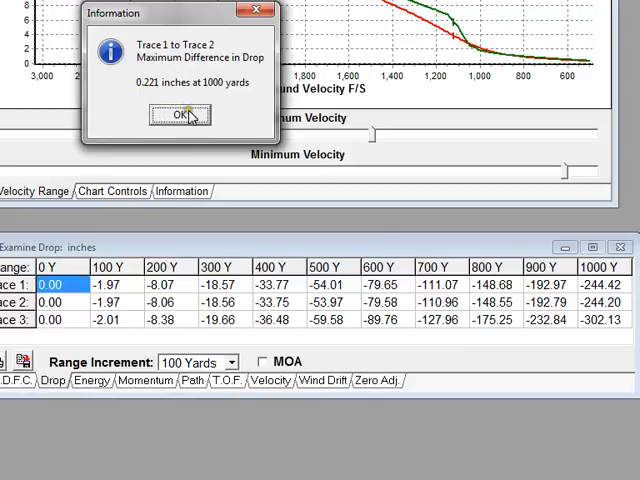
pyautogui.click(180, 114)
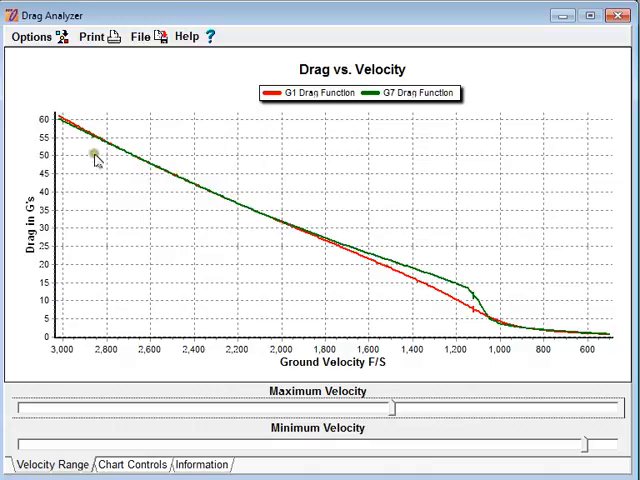
pyautogui.moveTo(60, 126)
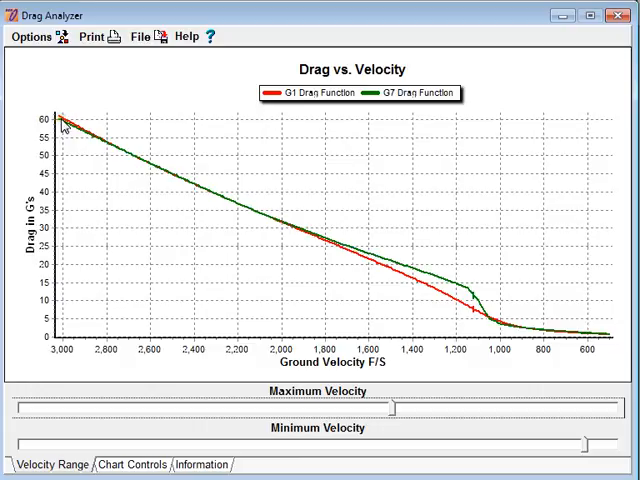
pyautogui.moveTo(78, 136)
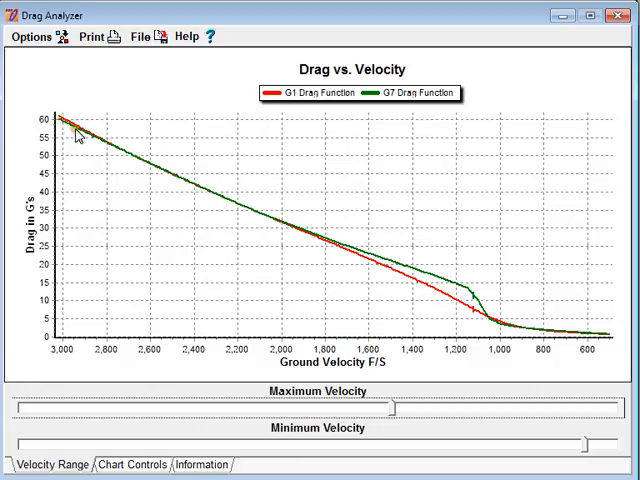
pyautogui.moveTo(284, 228)
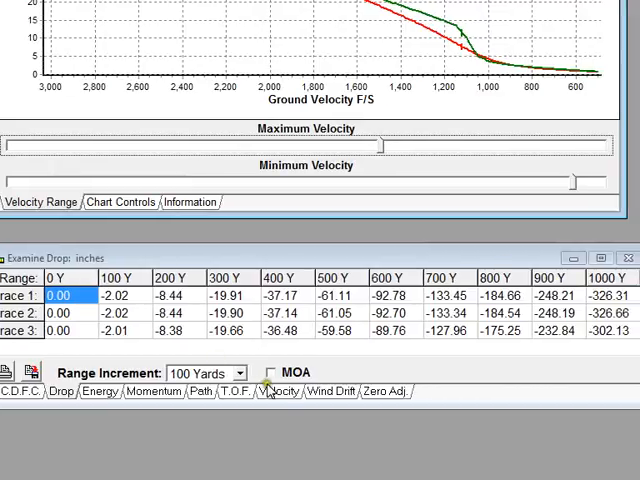
# Show the Velocity table for Traces 1 to 3 at 100-yard steps.
pyautogui.click(280, 392)
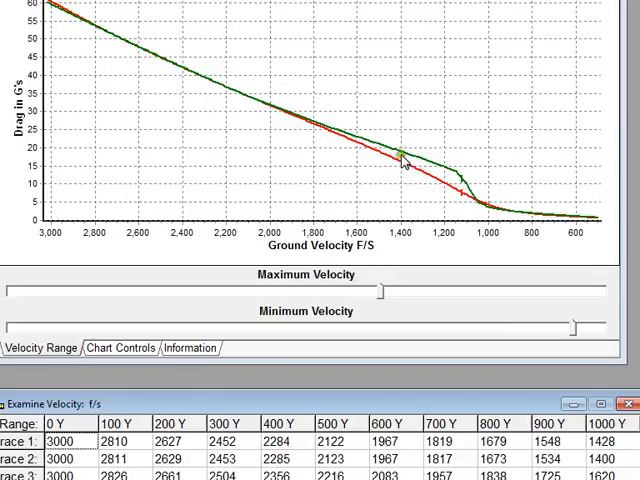
pyautogui.moveTo(408, 228)
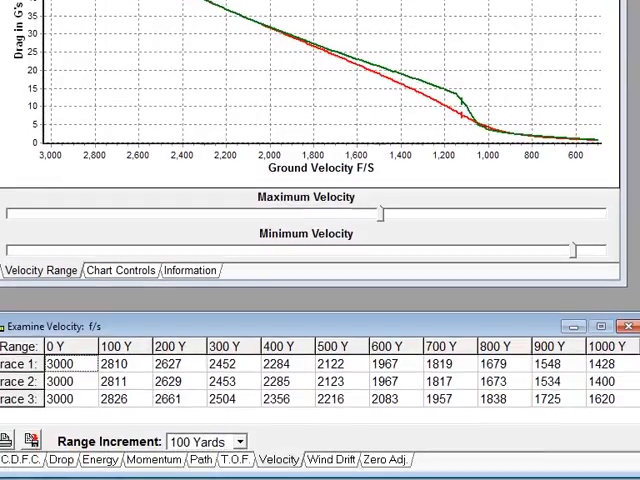
# Show the Drop table, run Max Diff T1 | T2 and acknowledge the 1000-yard drop difference.
pyautogui.click(60, 460)
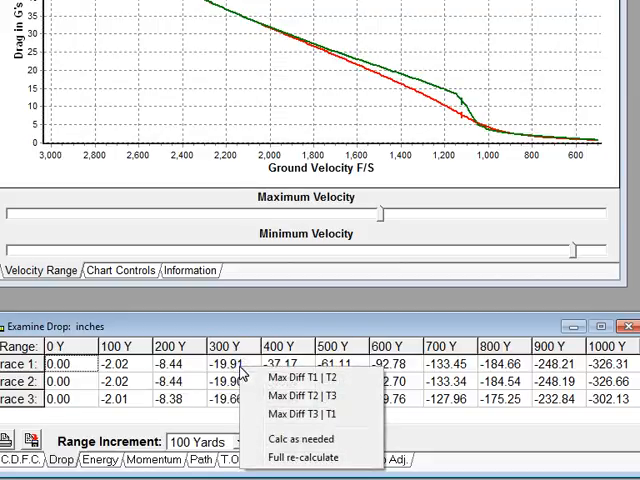
pyautogui.moveTo(284, 382)
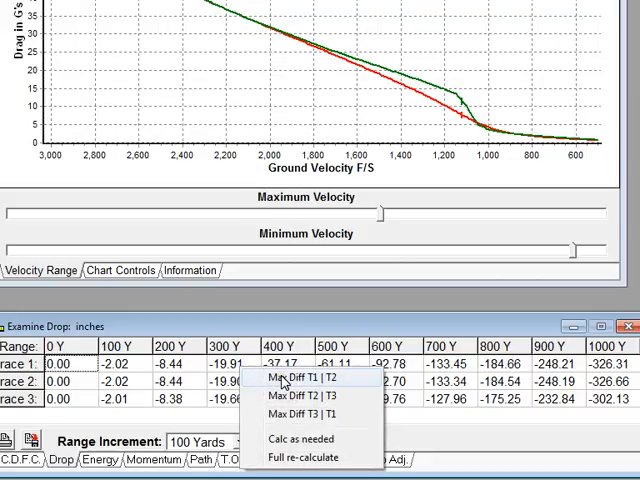
pyautogui.click(300, 378)
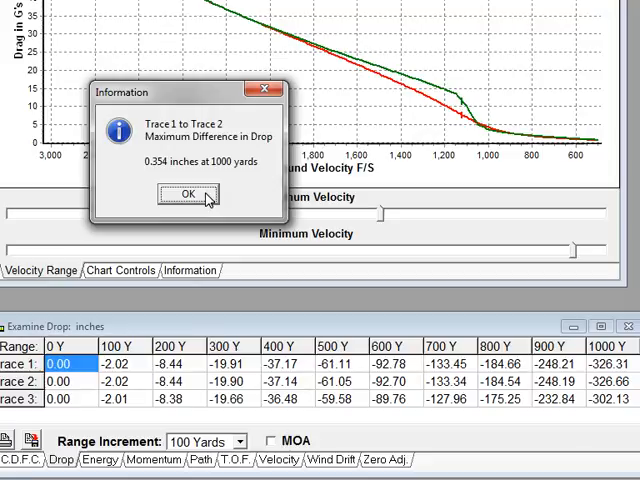
pyautogui.click(192, 194)
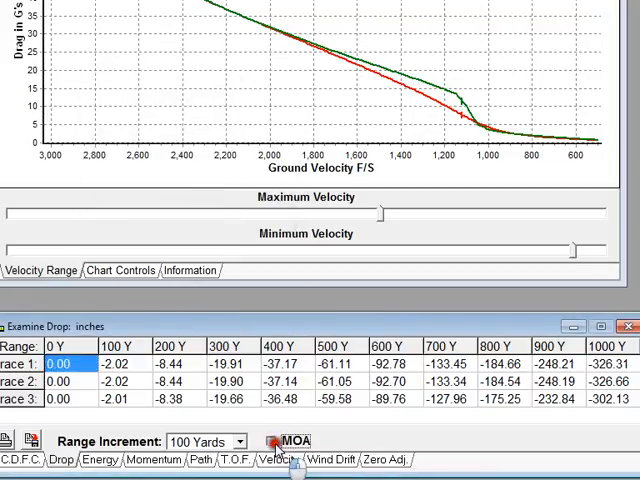
# Show drop in MOA, run Max Diff T1 | T2 and acknowledge the 0.034 MOA difference at 1000 yards.
pyautogui.click(272, 440)
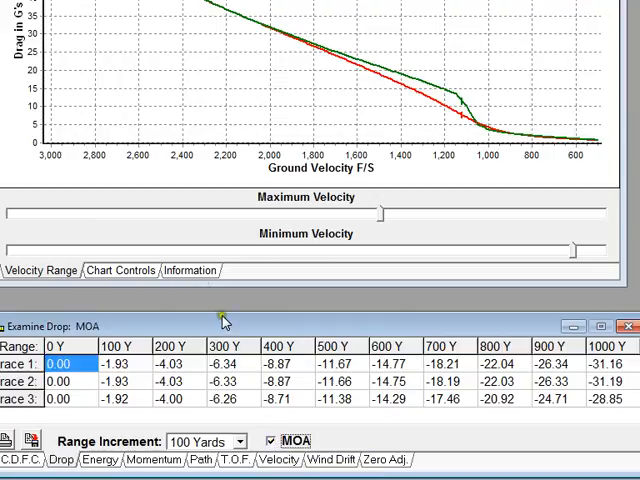
pyautogui.rightClick(230, 364)
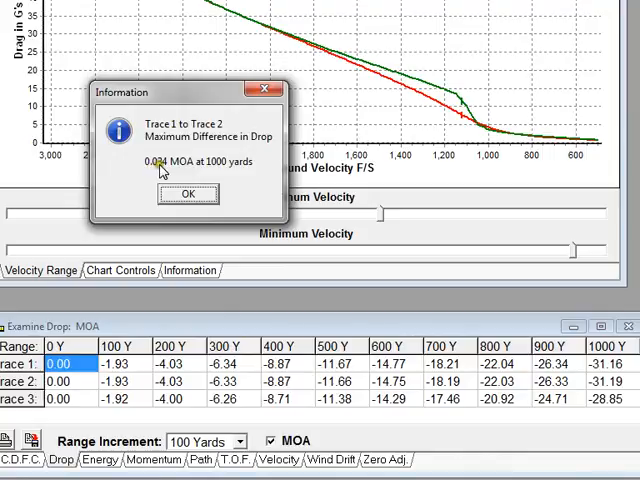
pyautogui.moveTo(236, 170)
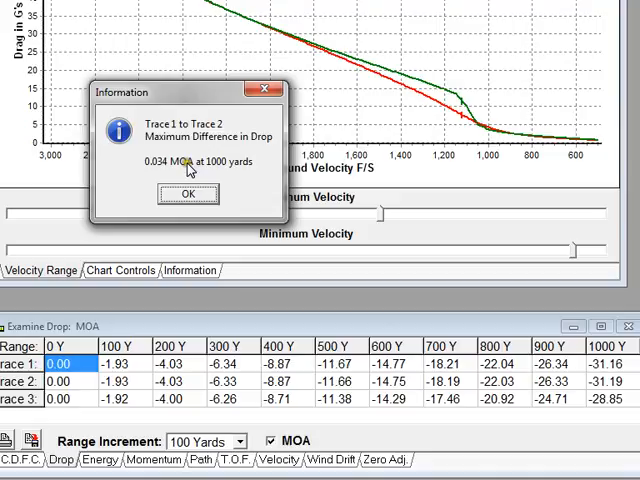
pyautogui.moveTo(188, 178)
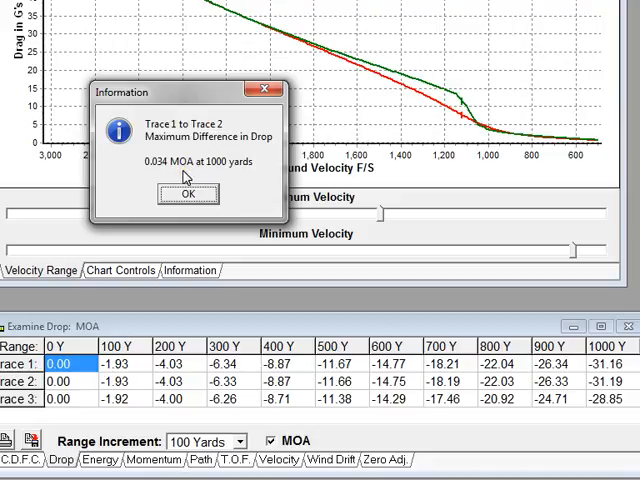
pyautogui.click(188, 192)
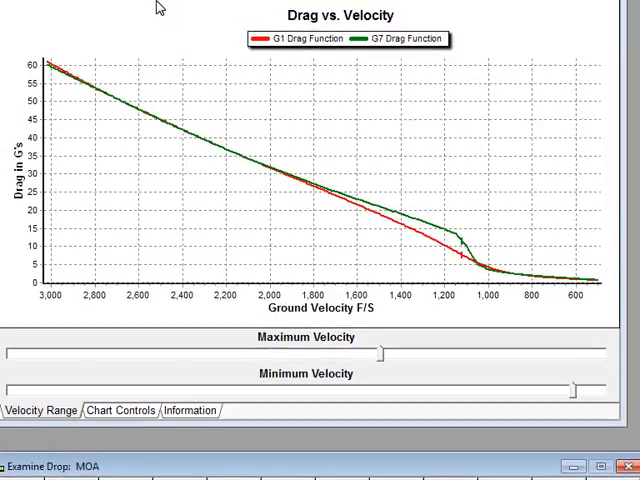
pyautogui.moveTo(116, 108)
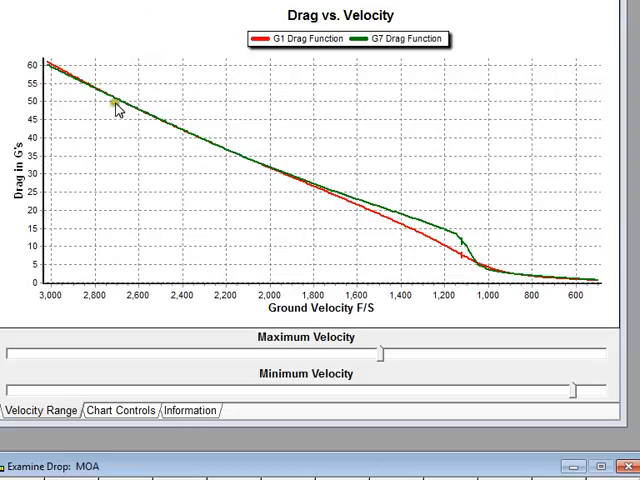
pyautogui.moveTo(92, 96)
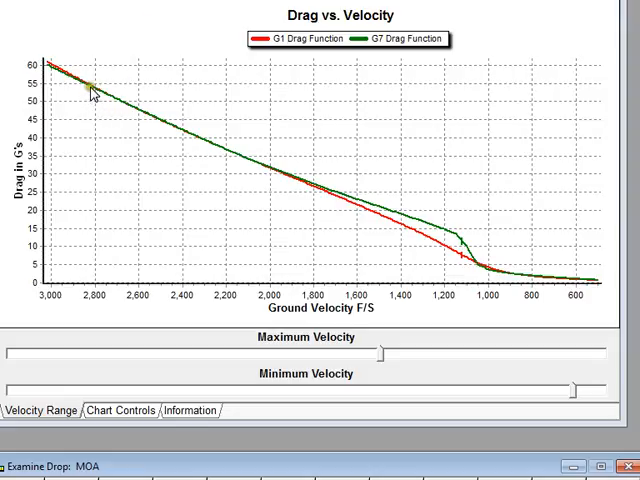